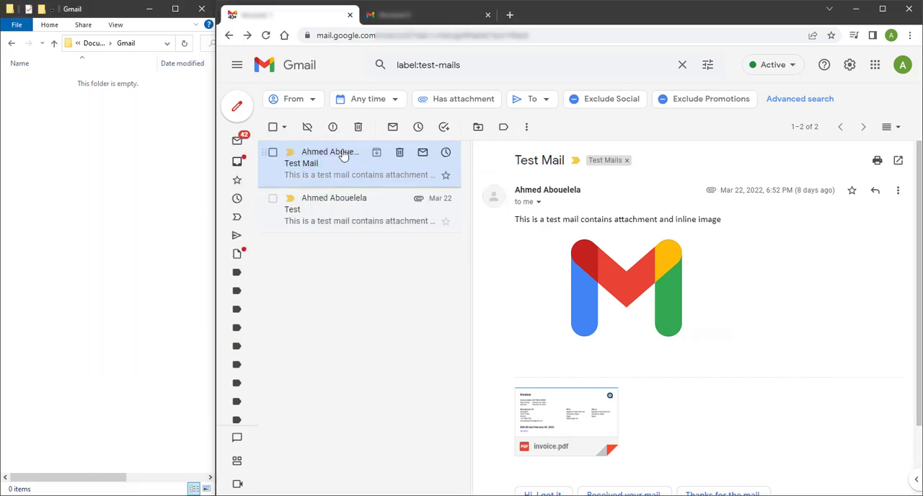
Show the message actions list for the opened Test Mail conversation.
{"action": "left_click", "coordinate": [272, 152]}
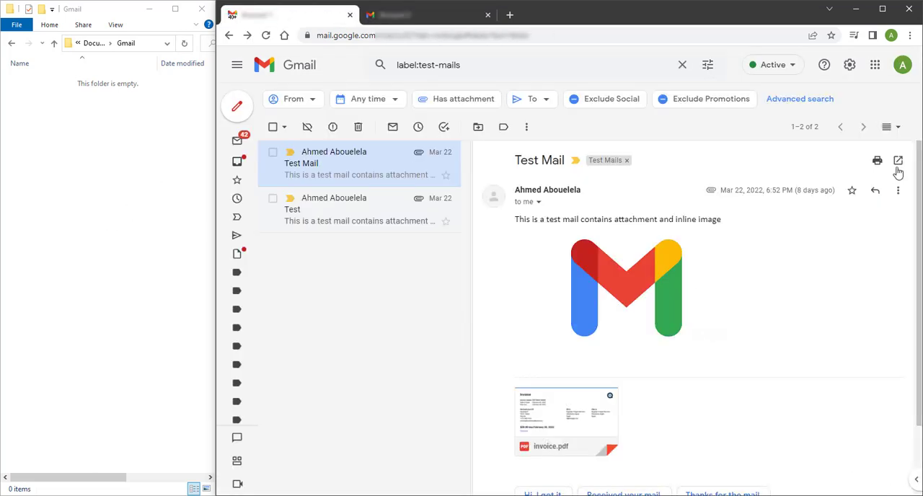
{"action": "left_click", "coordinate": [897, 190]}
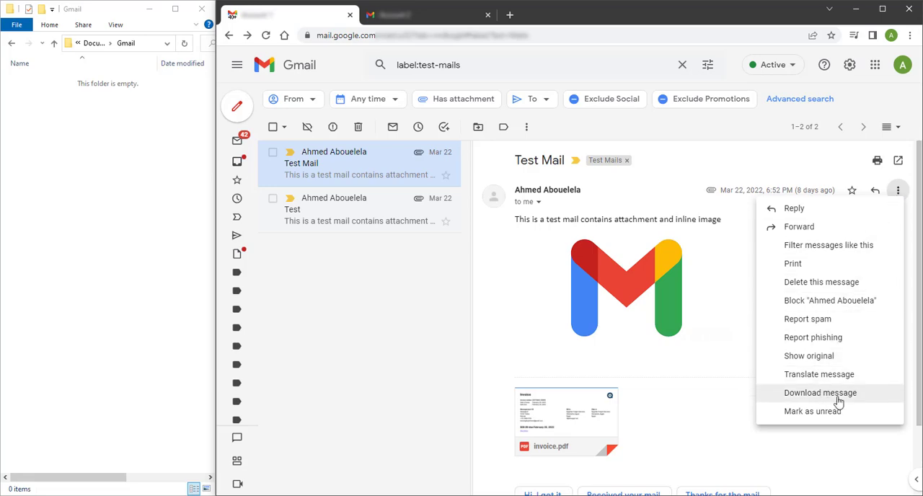
Download the Test Mail message as a file.
{"action": "left_click", "coordinate": [819, 392]}
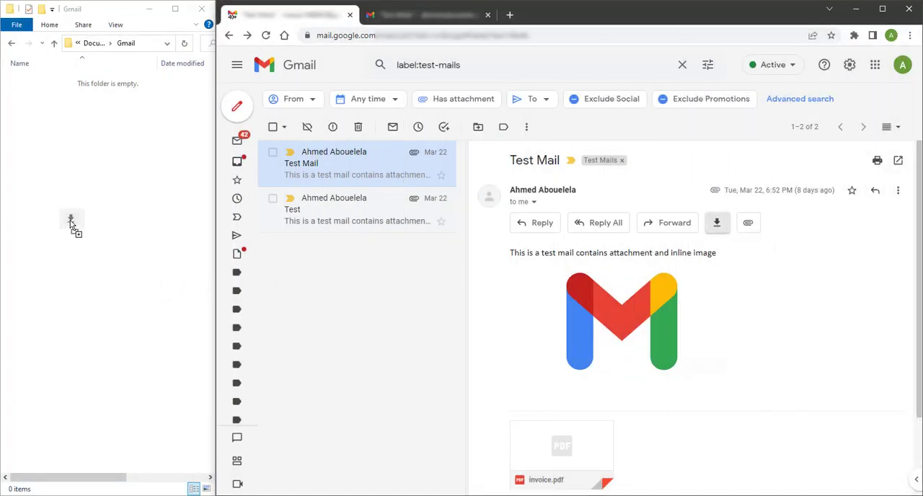
Save the message as Test Mail.eml into the Explorer Gmail folder.
{"action": "left_click", "coordinate": [717, 223]}
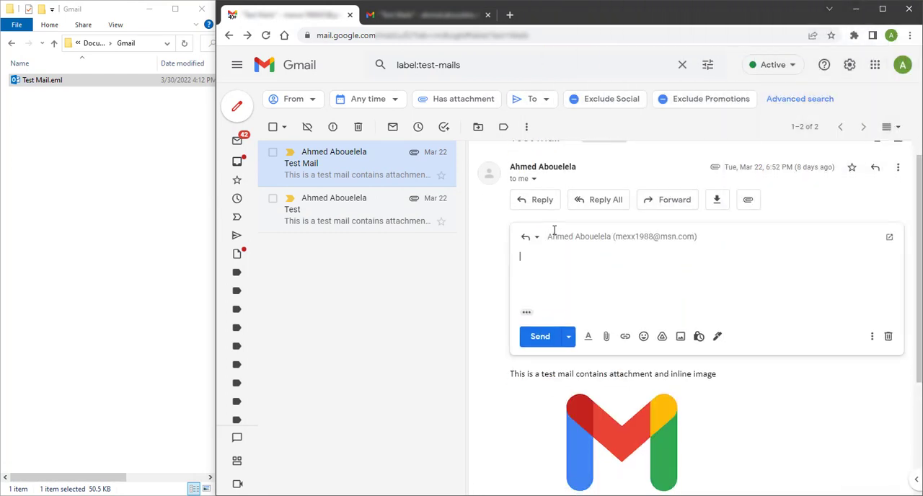
Add invoice.pdf from the original message to the inline reply draft.
{"action": "left_click", "coordinate": [667, 199]}
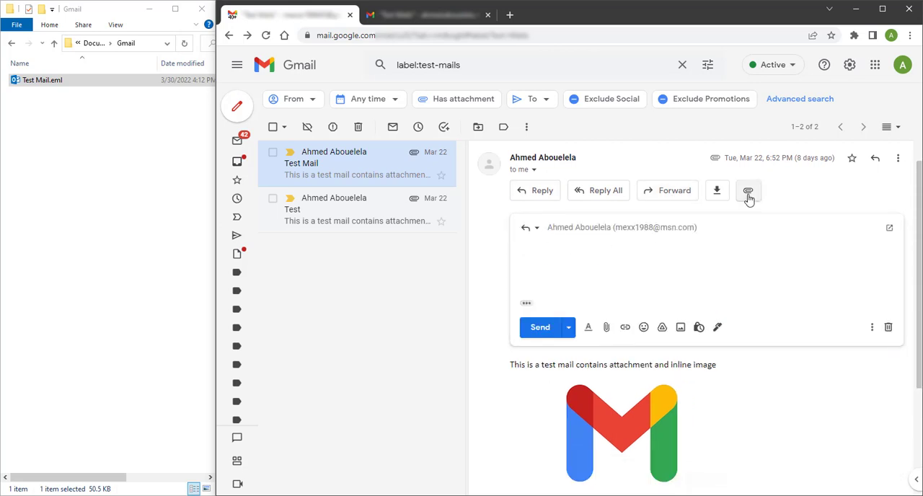
{"action": "left_click", "coordinate": [748, 190]}
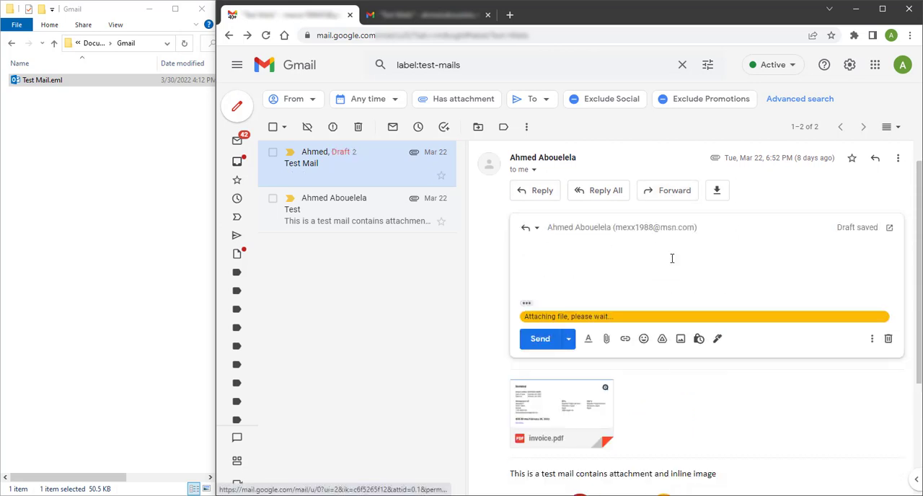